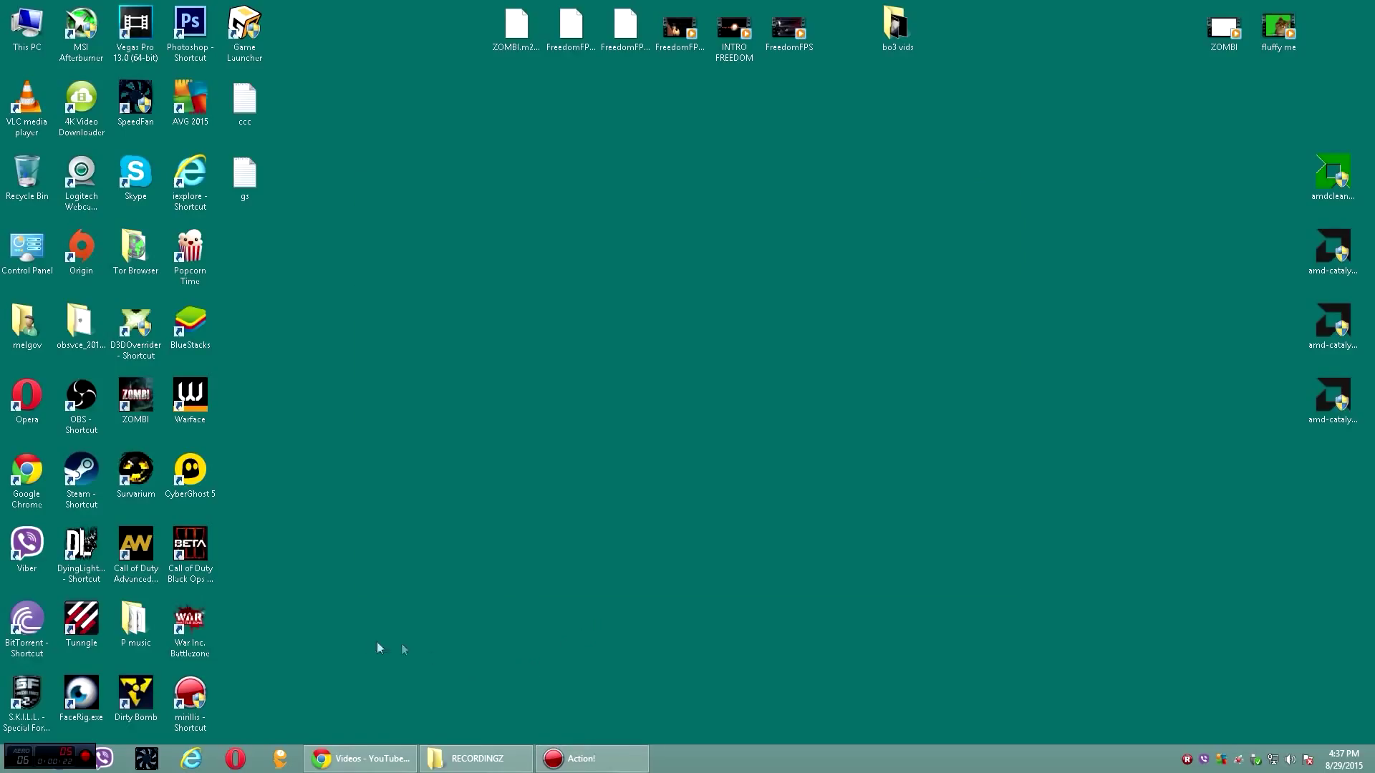
mouse_move(257, 735)
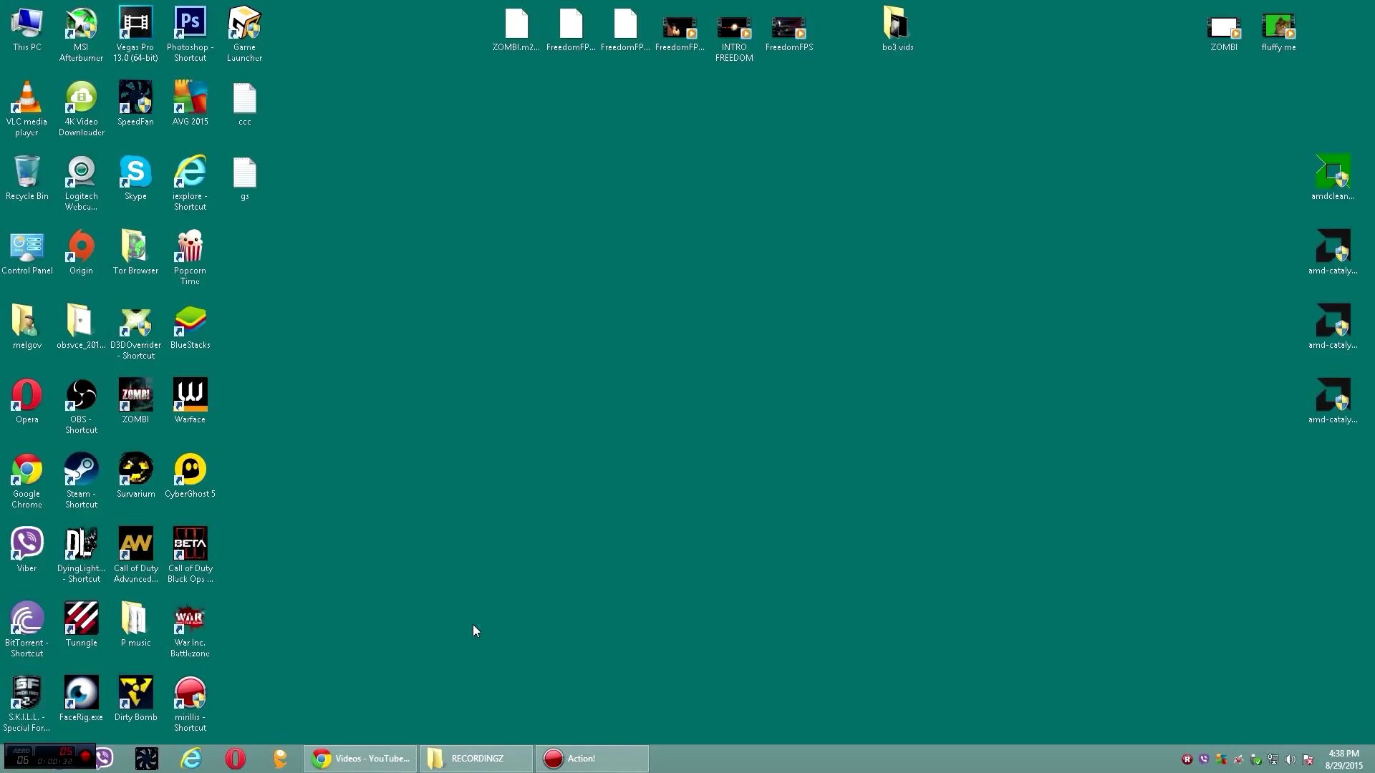
mouse_move(305, 728)
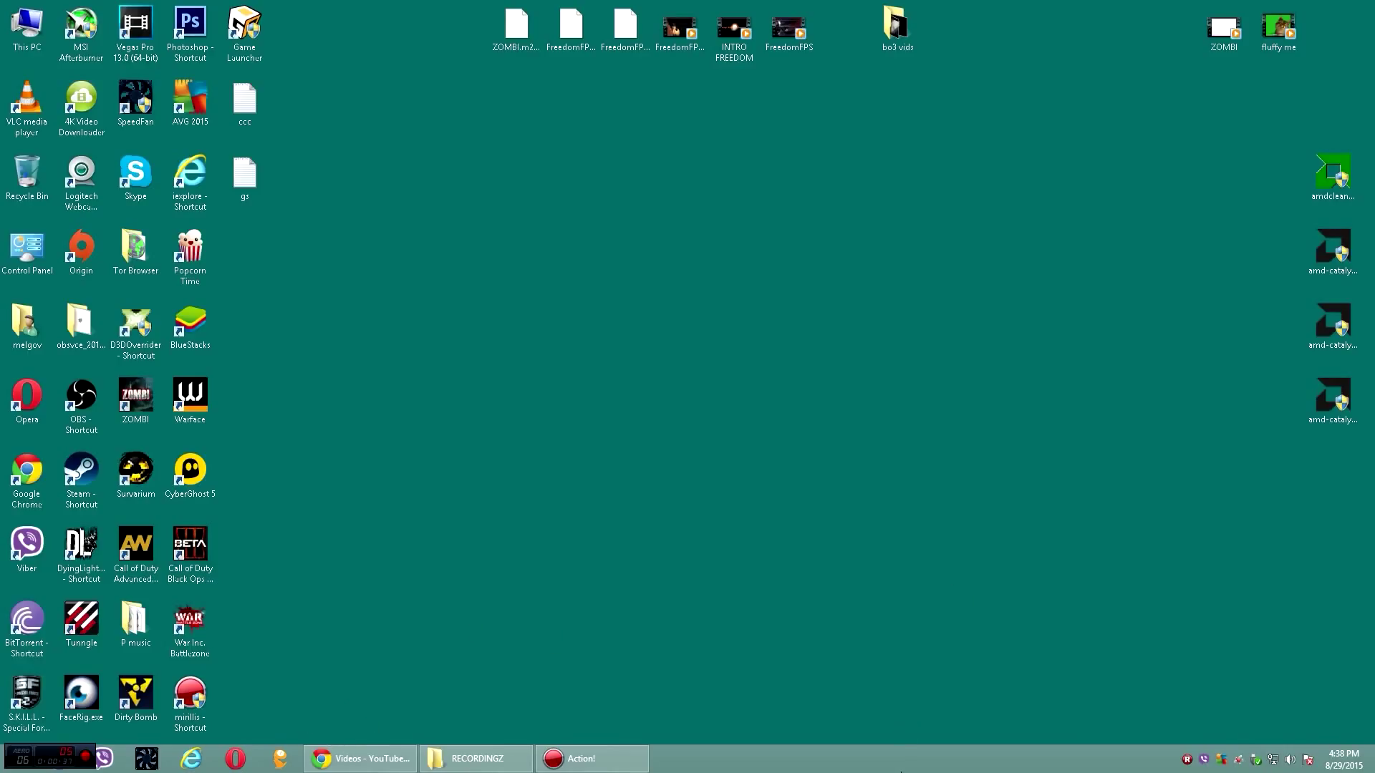
mouse_move(472, 630)
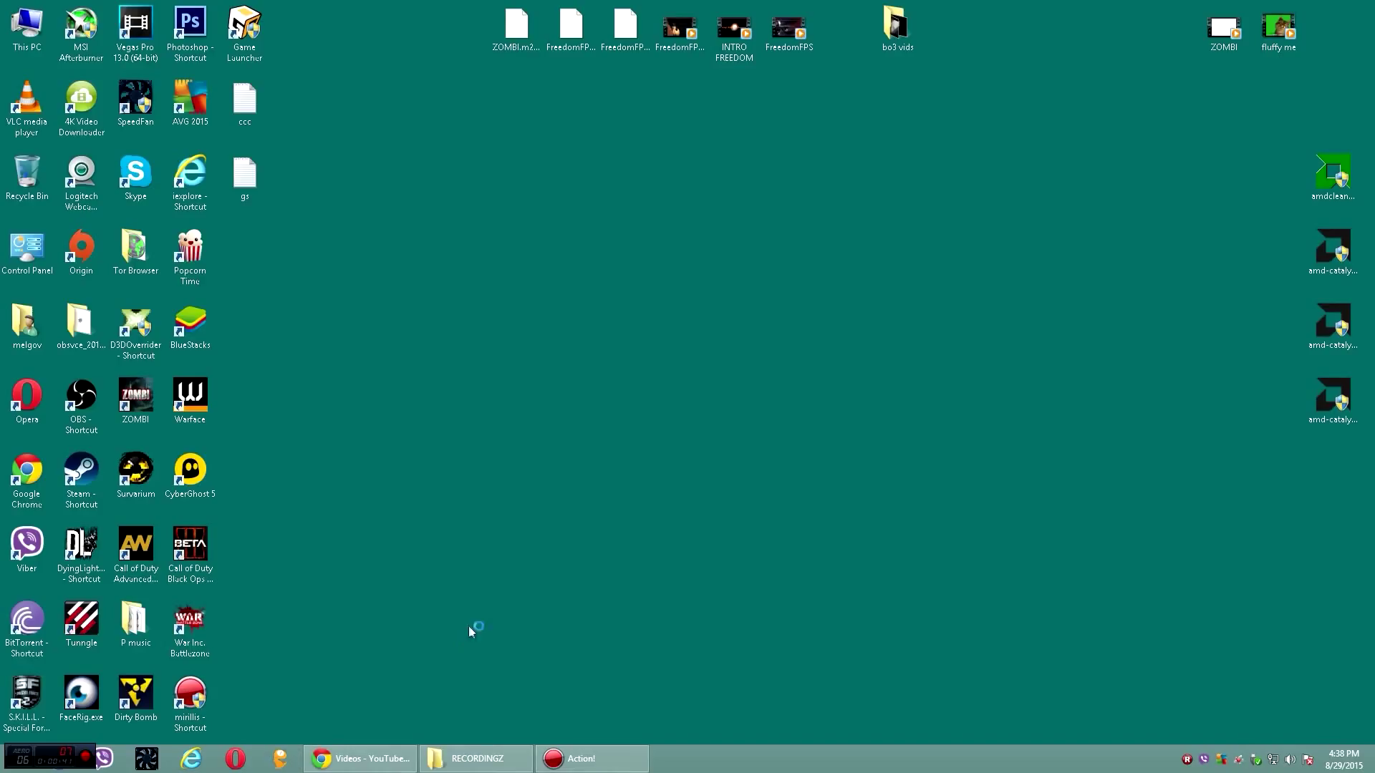
mouse_move(577, 571)
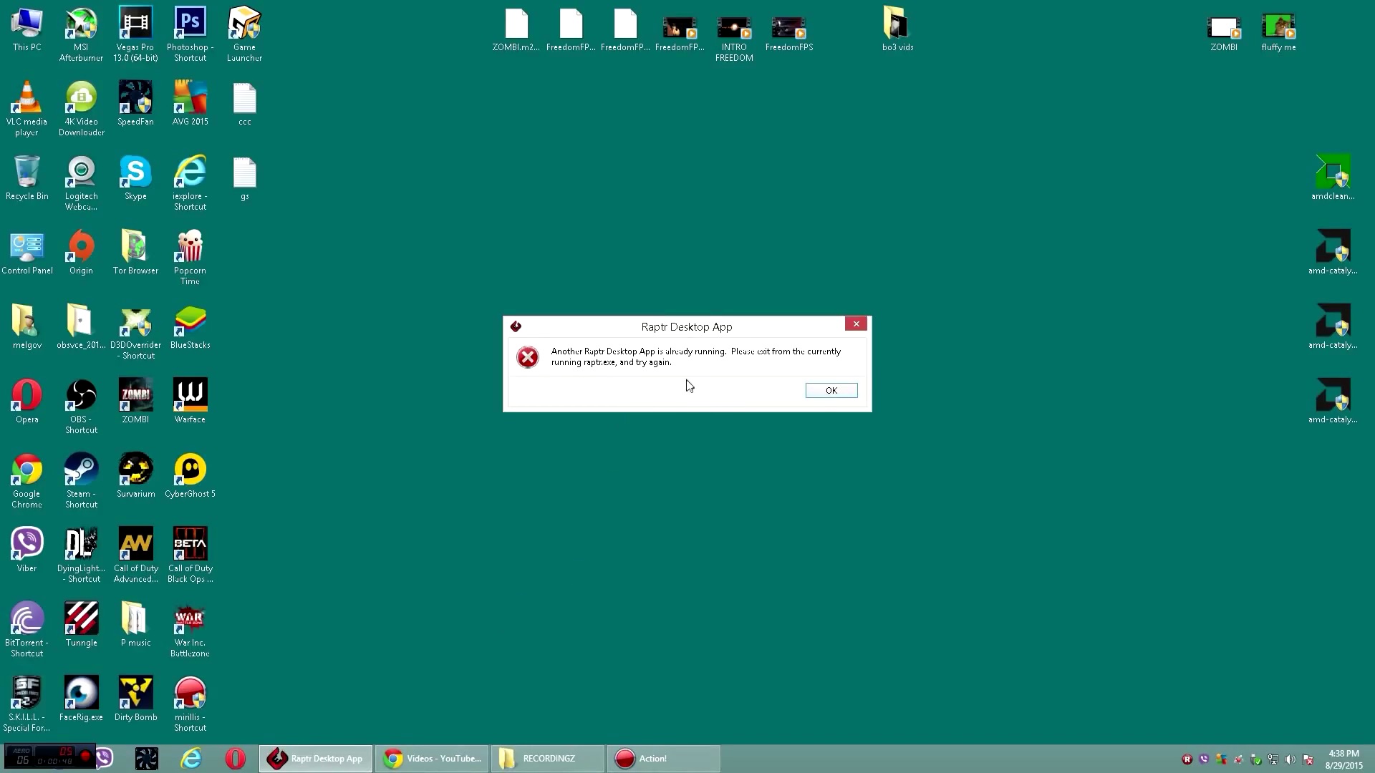
mouse_move(794, 363)
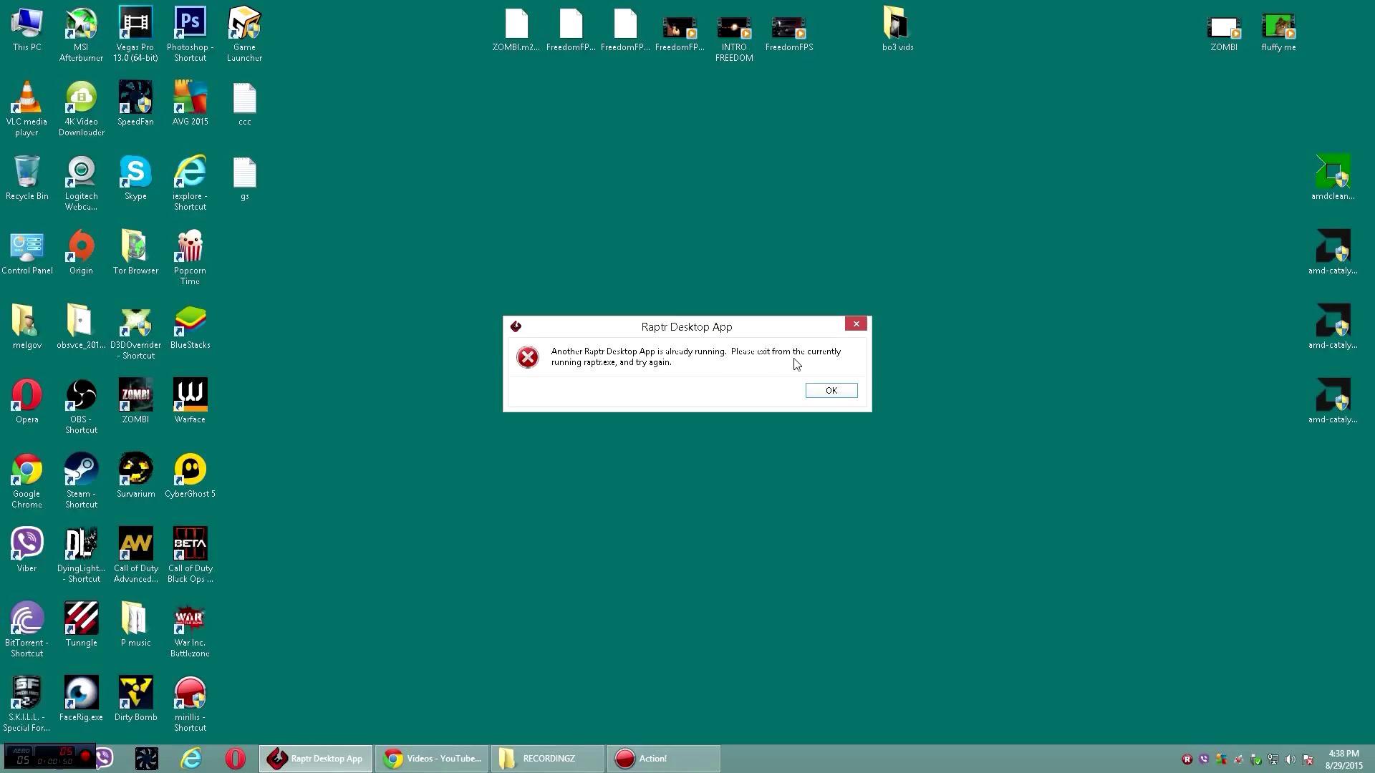
mouse_move(840, 377)
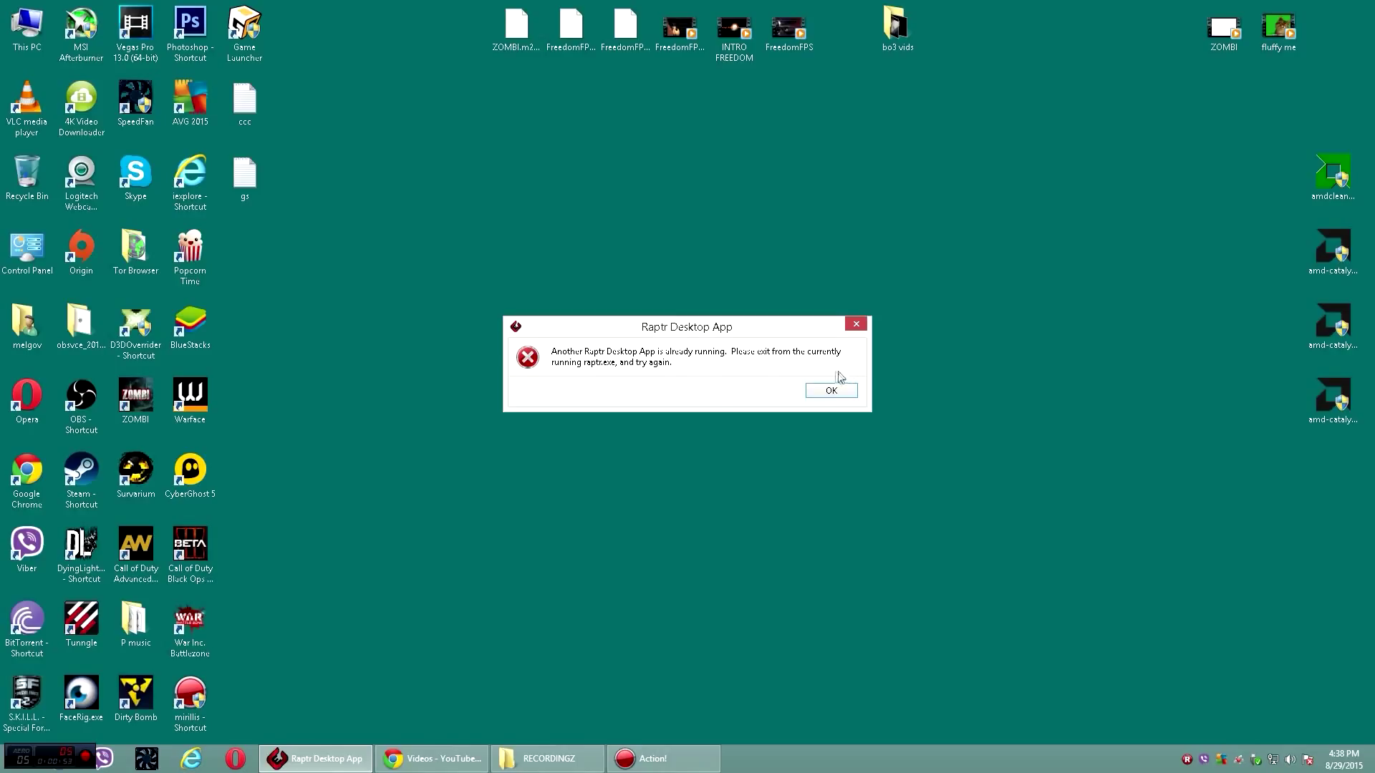
mouse_move(793, 400)
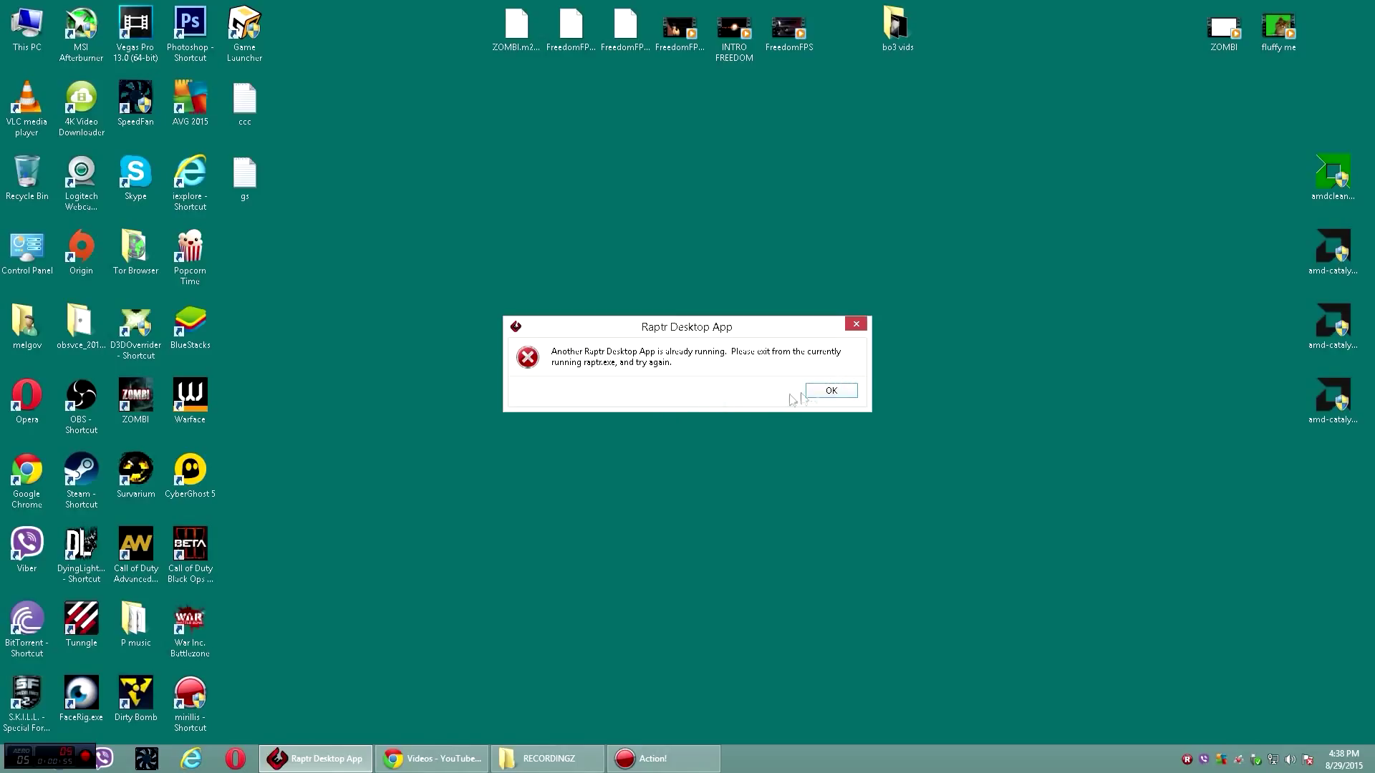
Step: Dismiss the already-running error and end the stuck raptr.exe process in Task Manager's Details
left_click(828, 389)
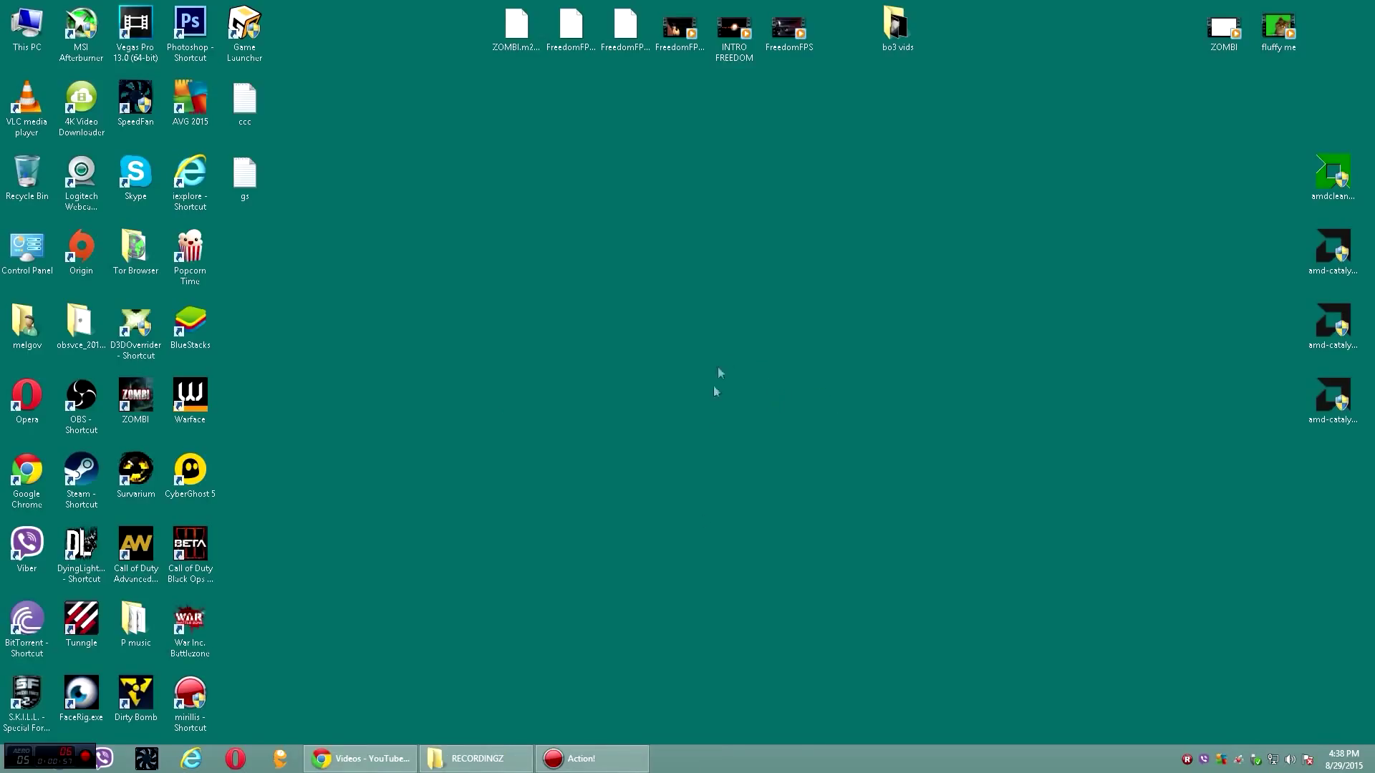
mouse_move(792, 684)
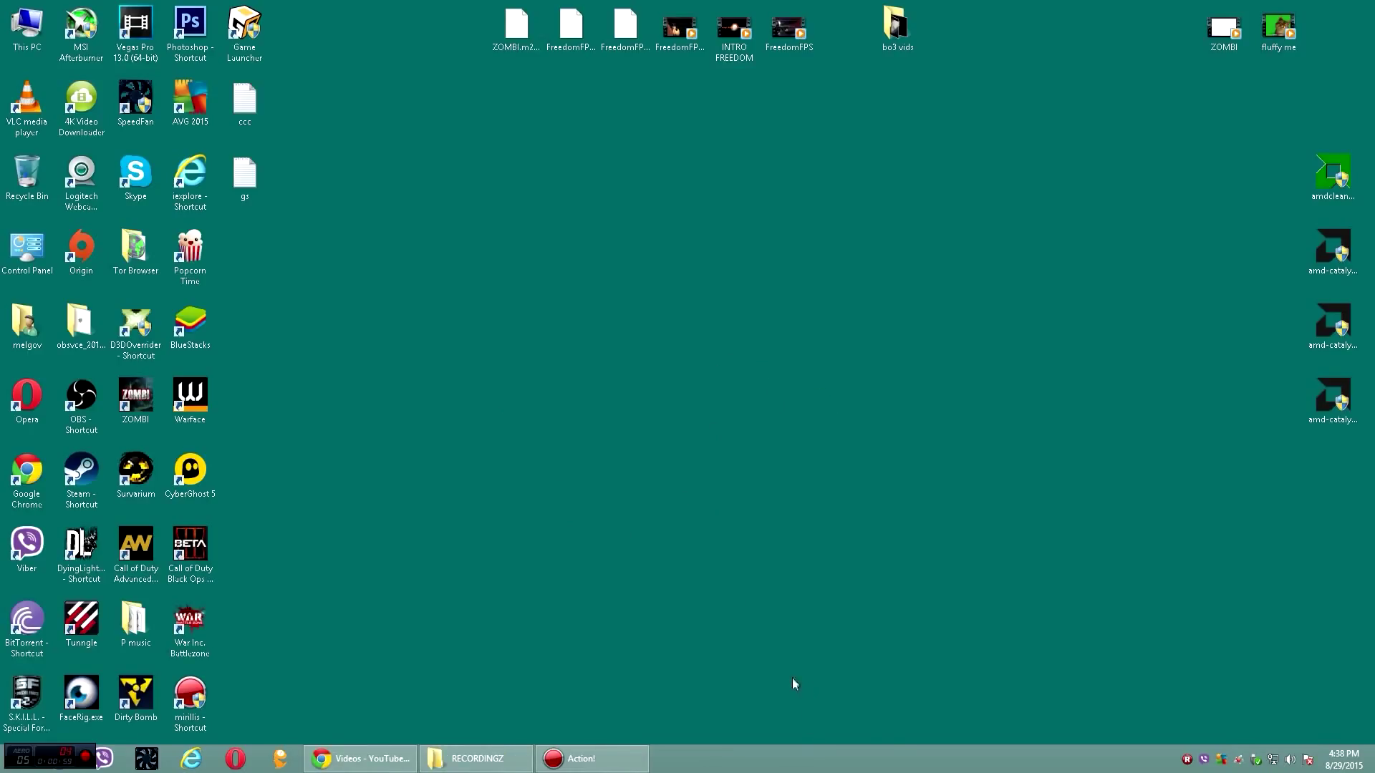
mouse_move(874, 700)
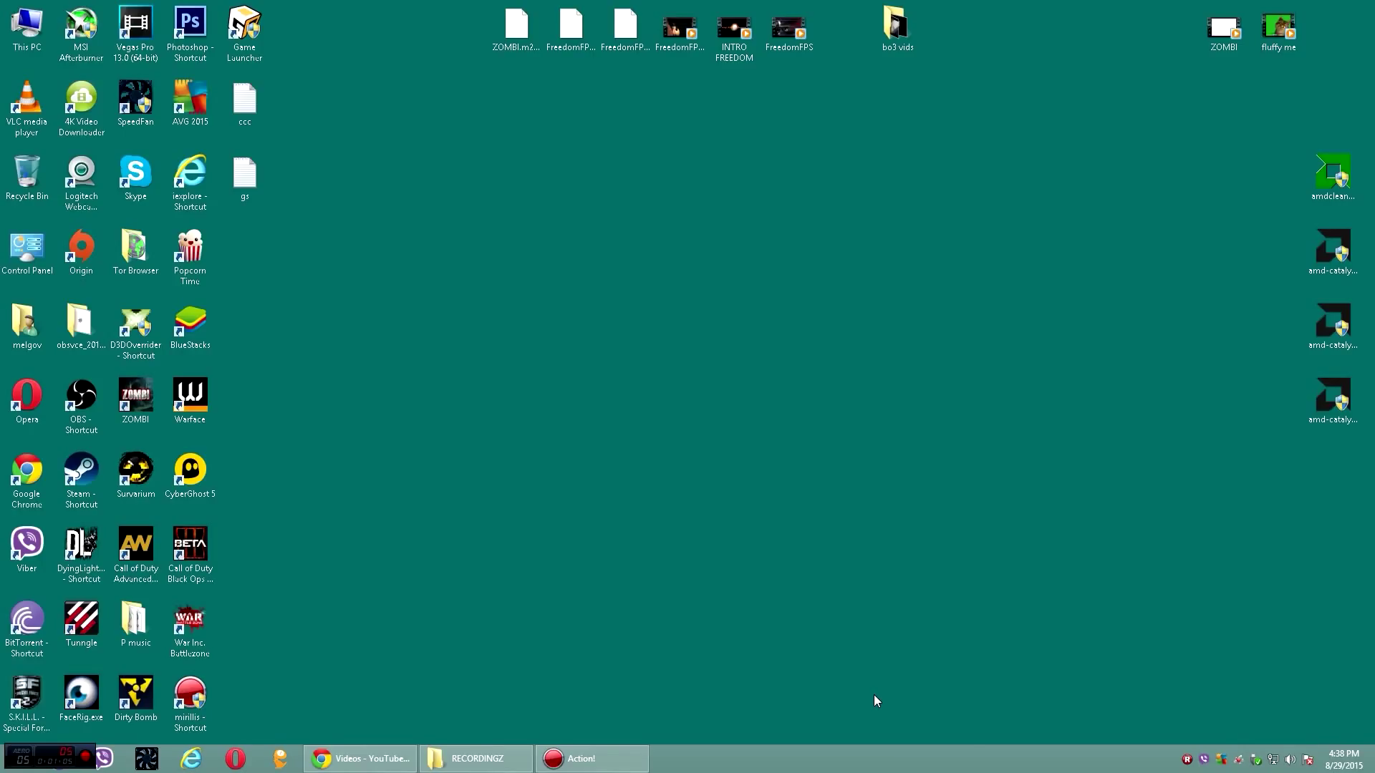
key("ctrl+shift+esc")
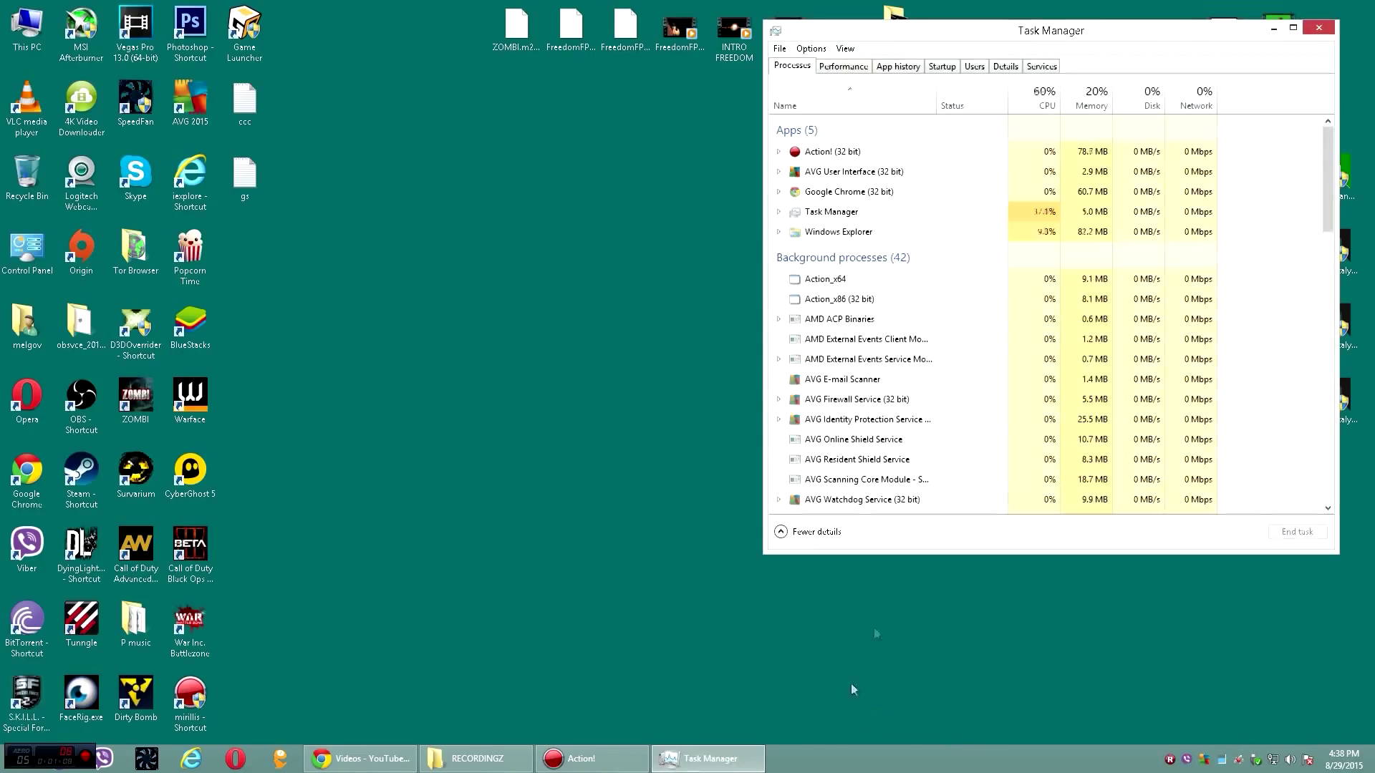
left_click_drag(1050, 30, 998, 132)
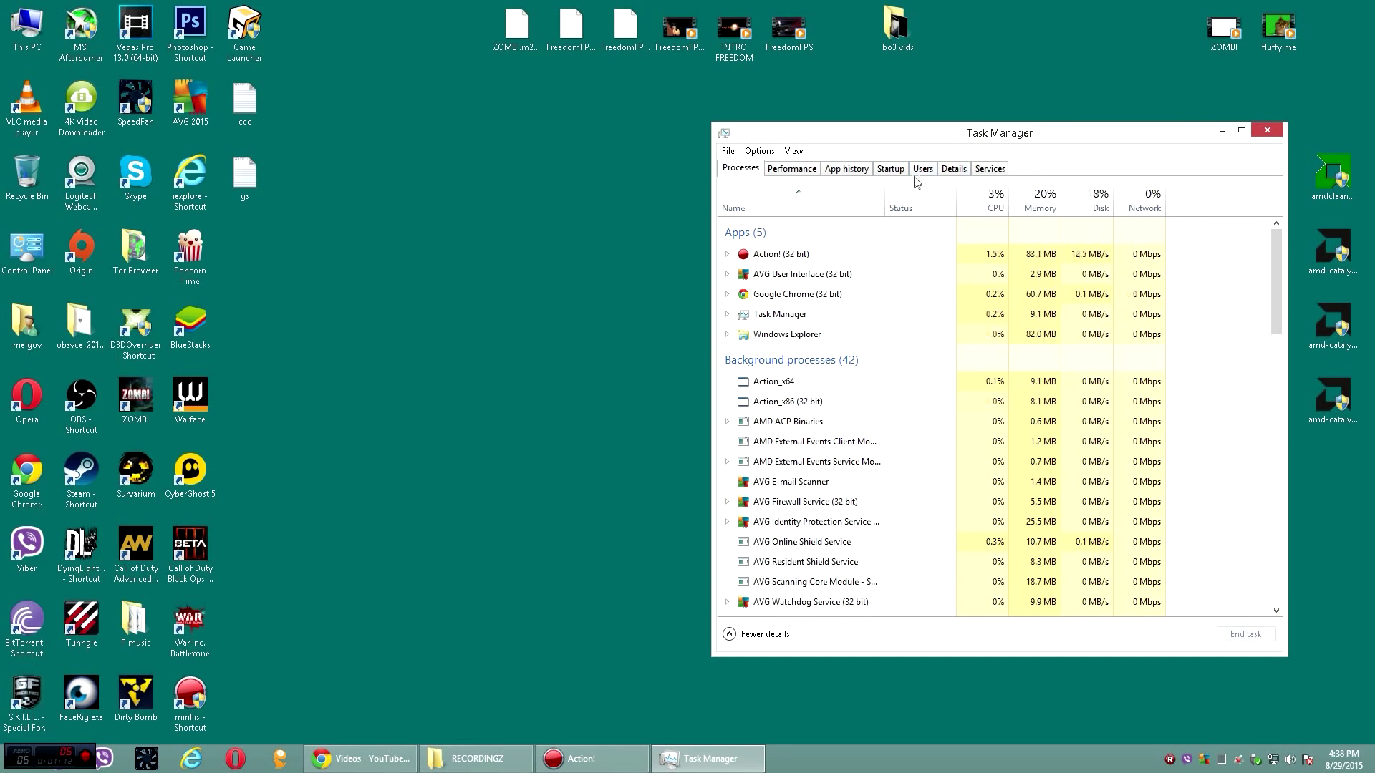
left_click(953, 168)
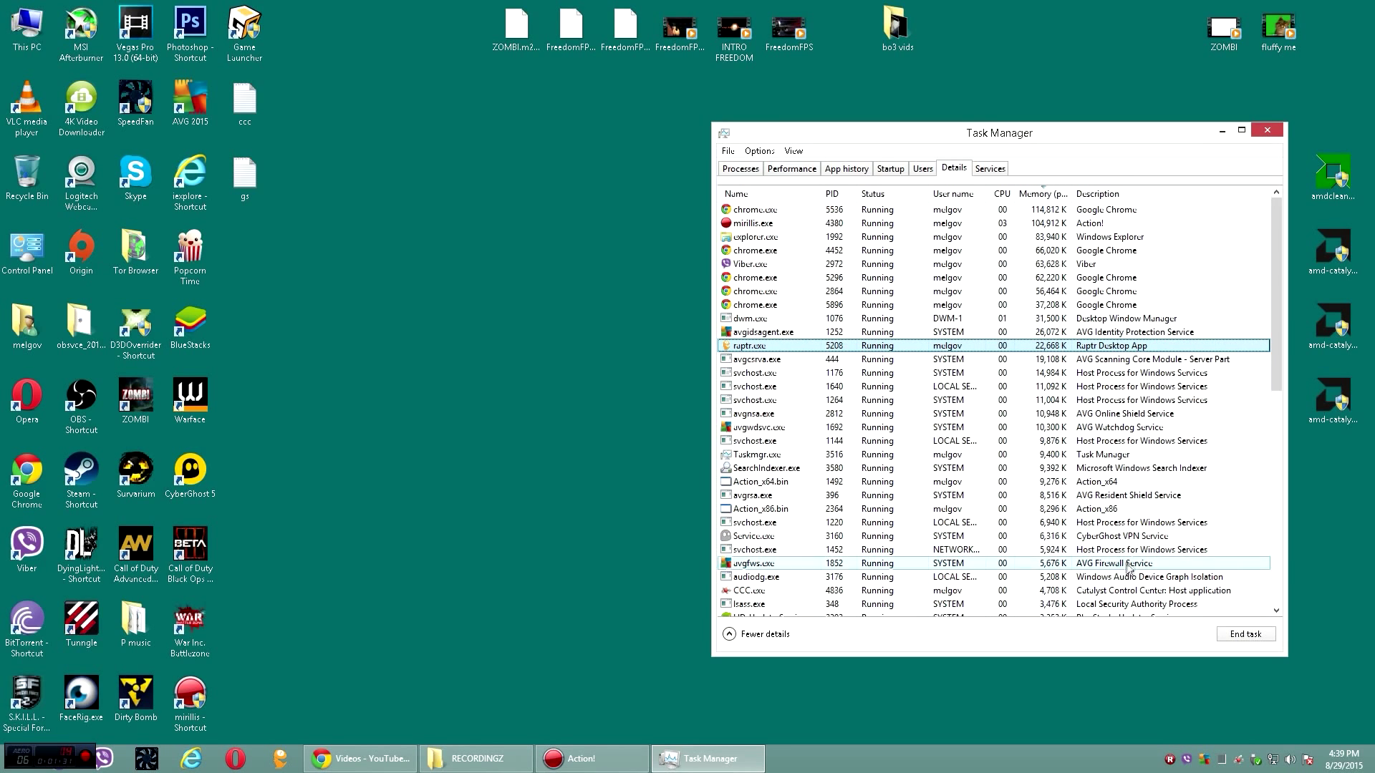
left_click(1244, 633)
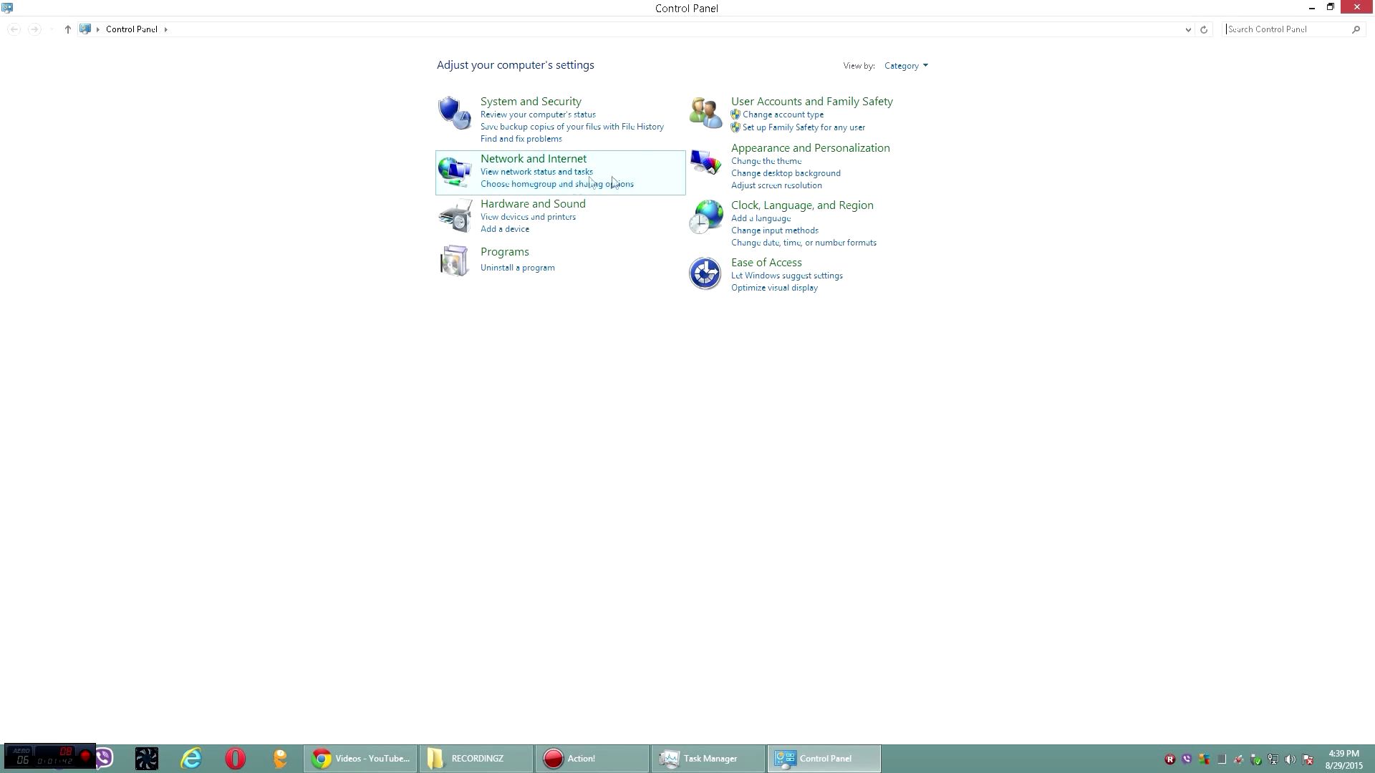
Step: Go through Network and Internet and Network and Sharing Center to Change adapter settings
left_click(533, 159)
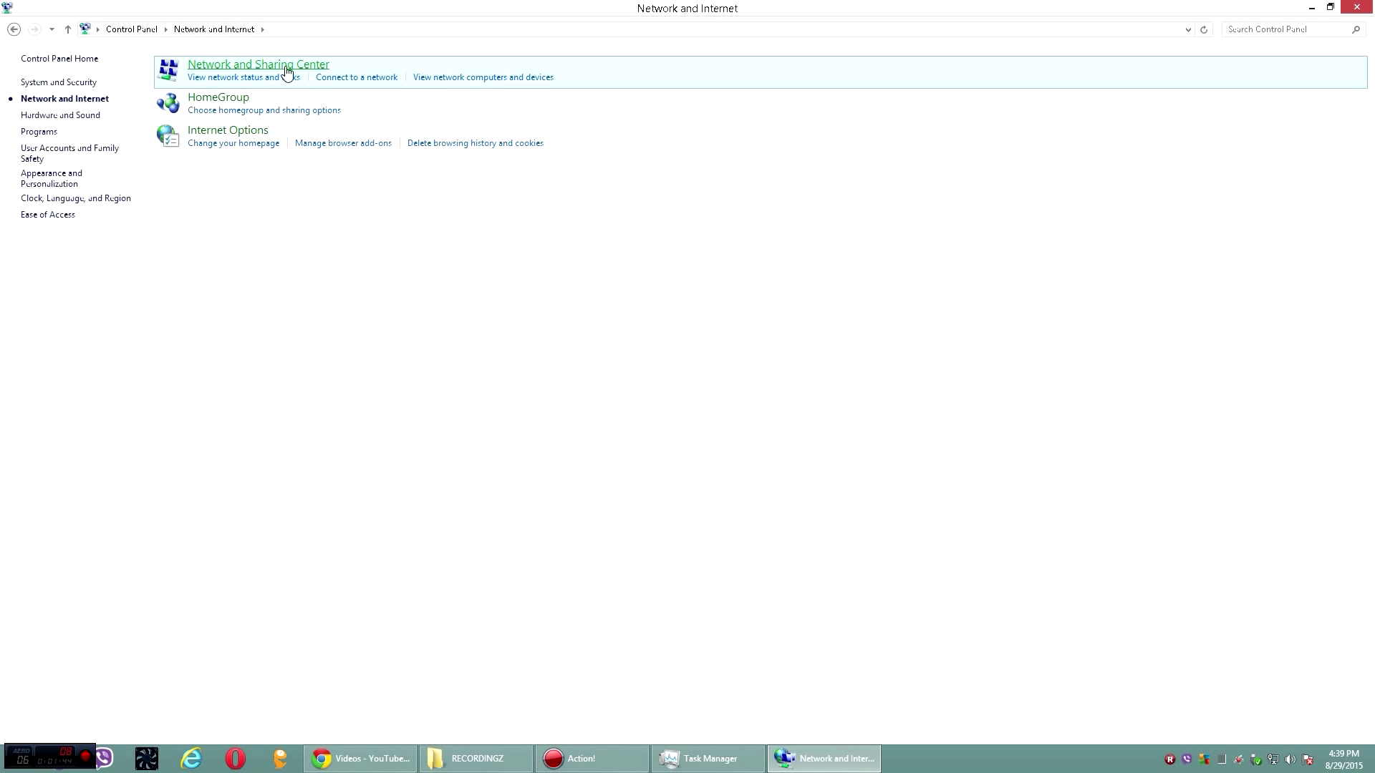
left_click(257, 63)
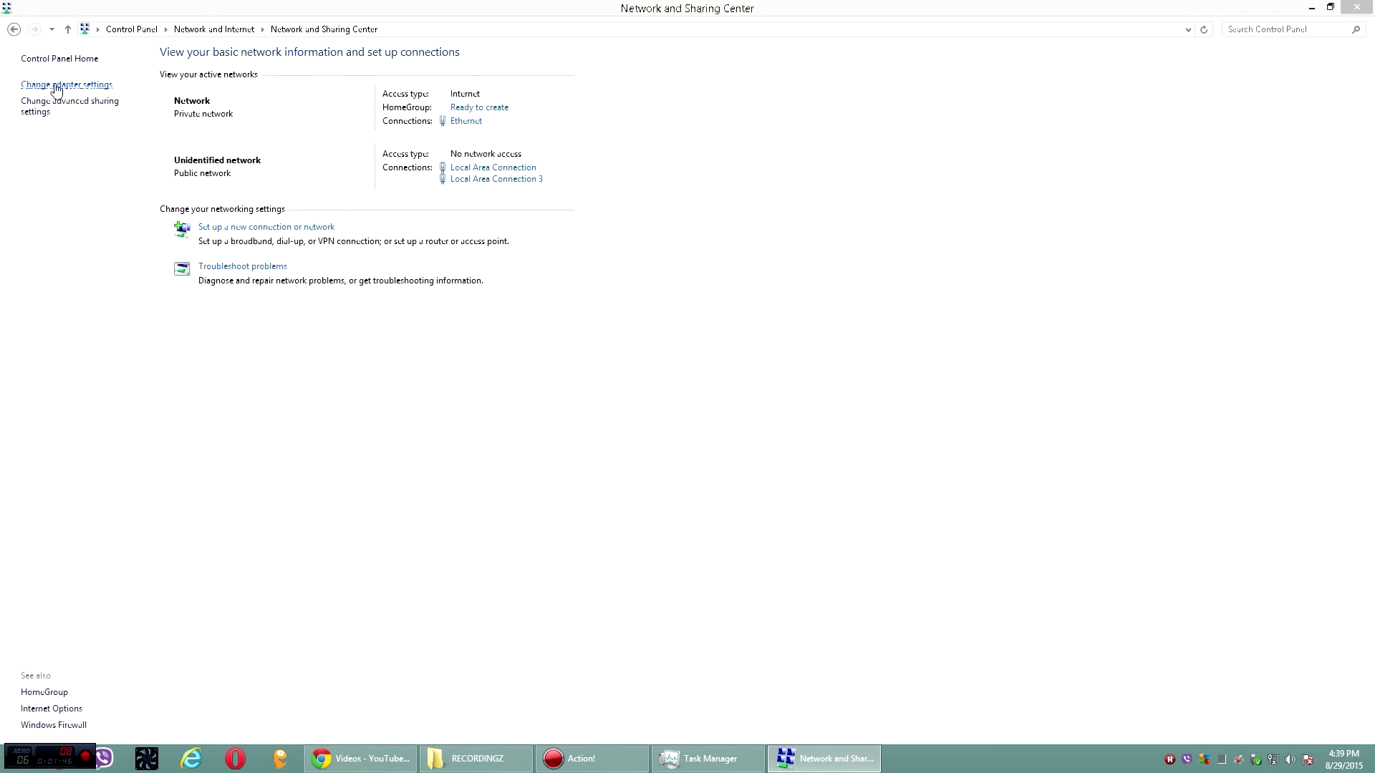
left_click(65, 85)
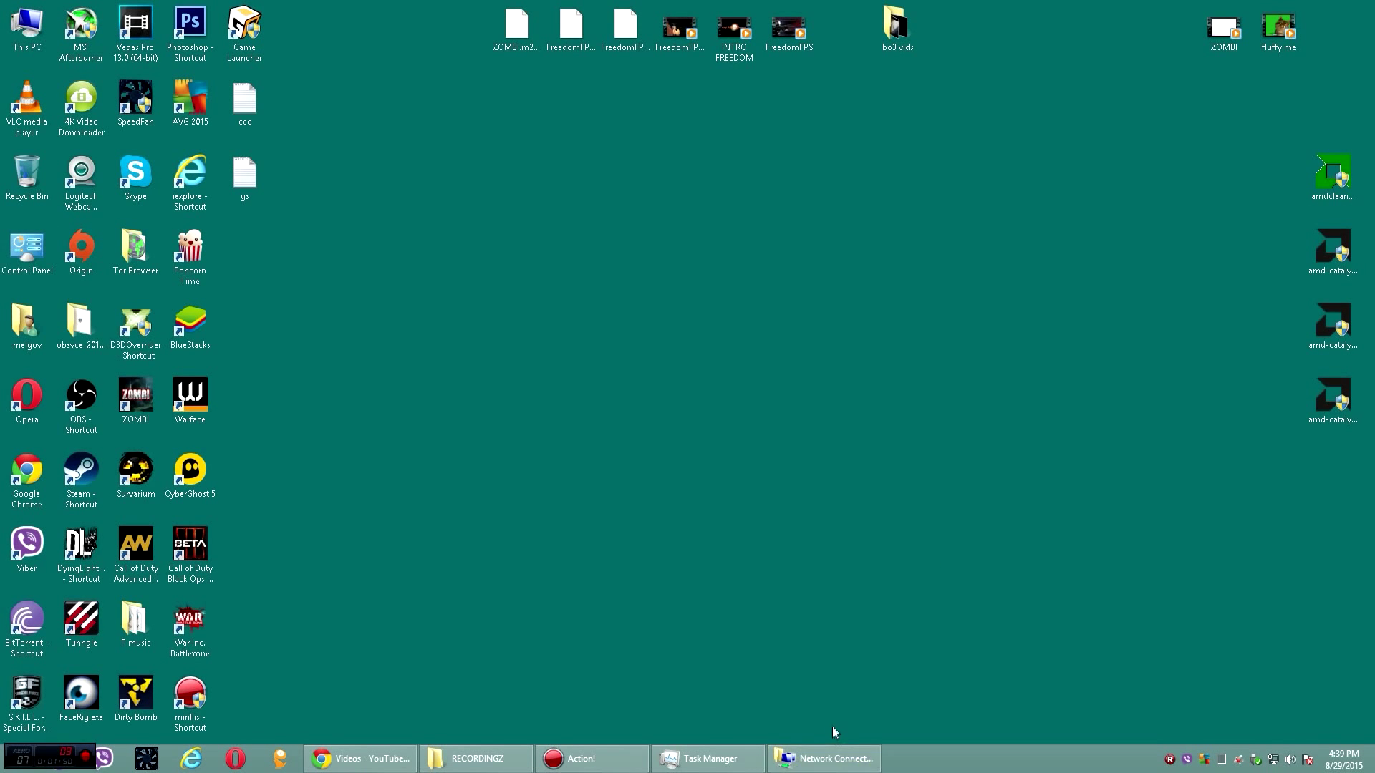
Step: Relaunch AMD Gaming Evolved and log in with the saved credentials
left_click(823, 759)
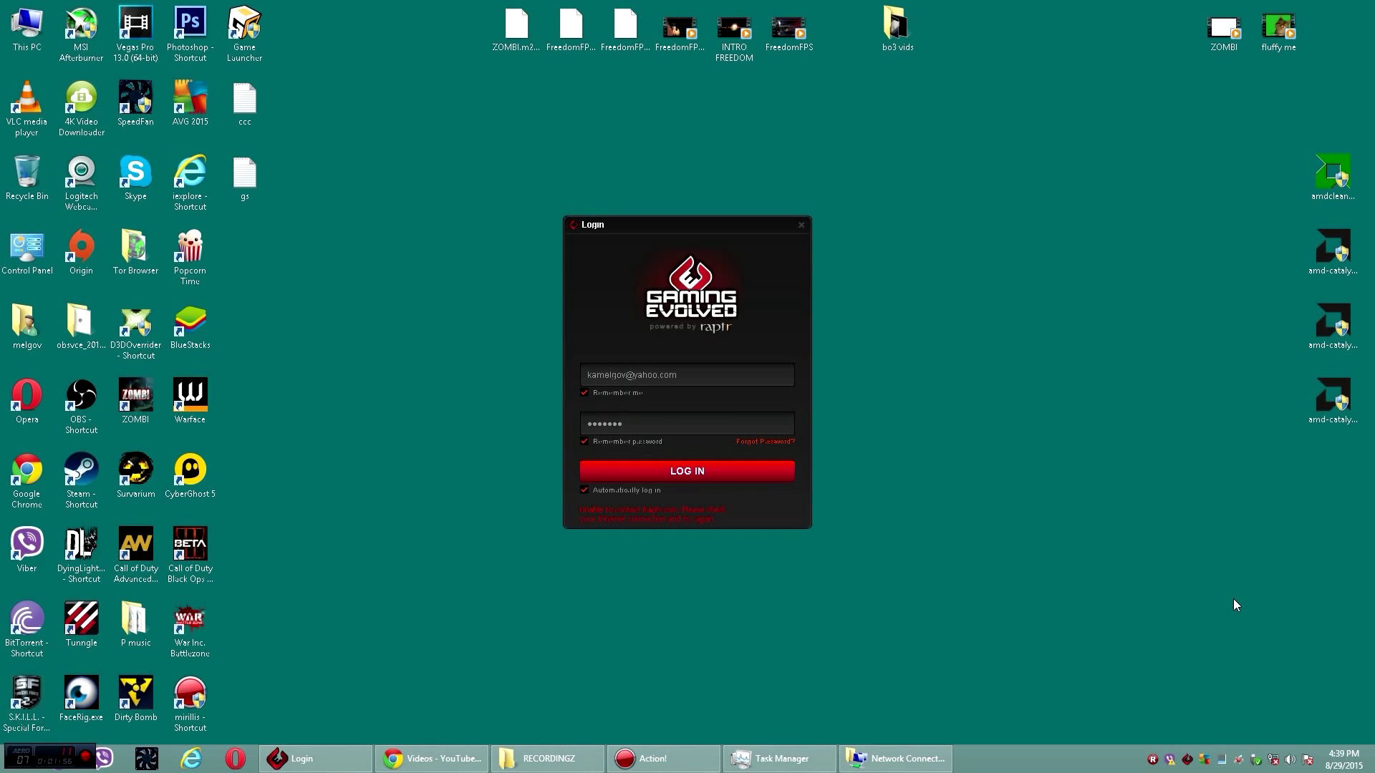
left_click_drag(614, 224, 644, 164)
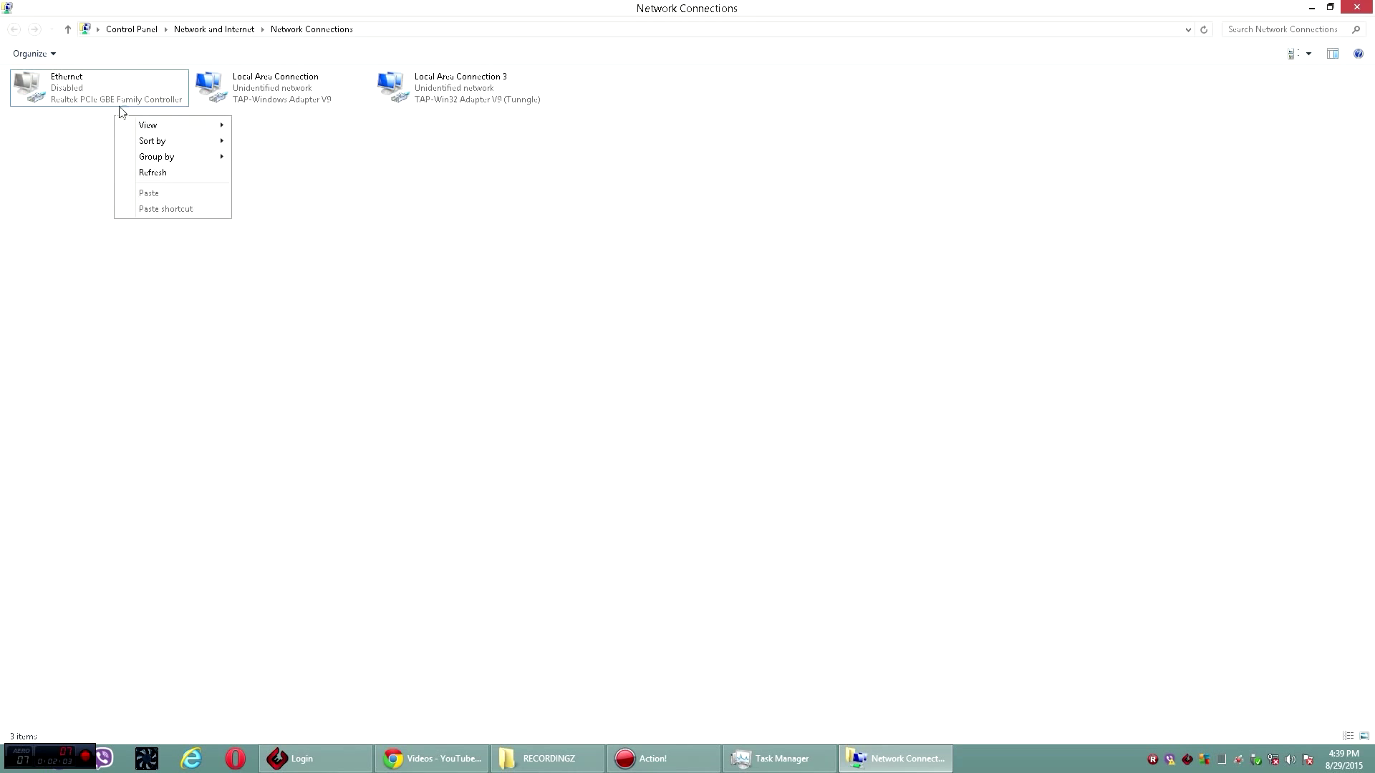
left_click(98, 88)
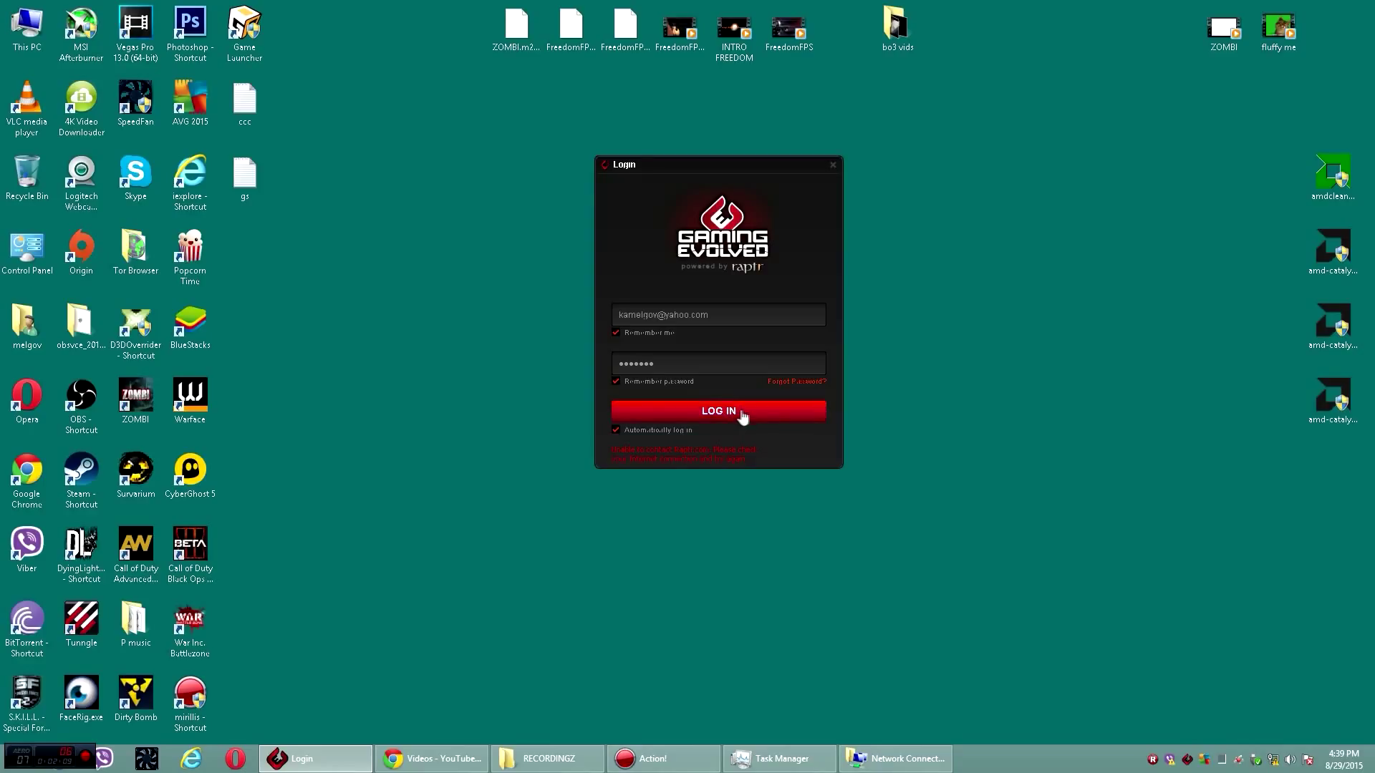
left_click(717, 410)
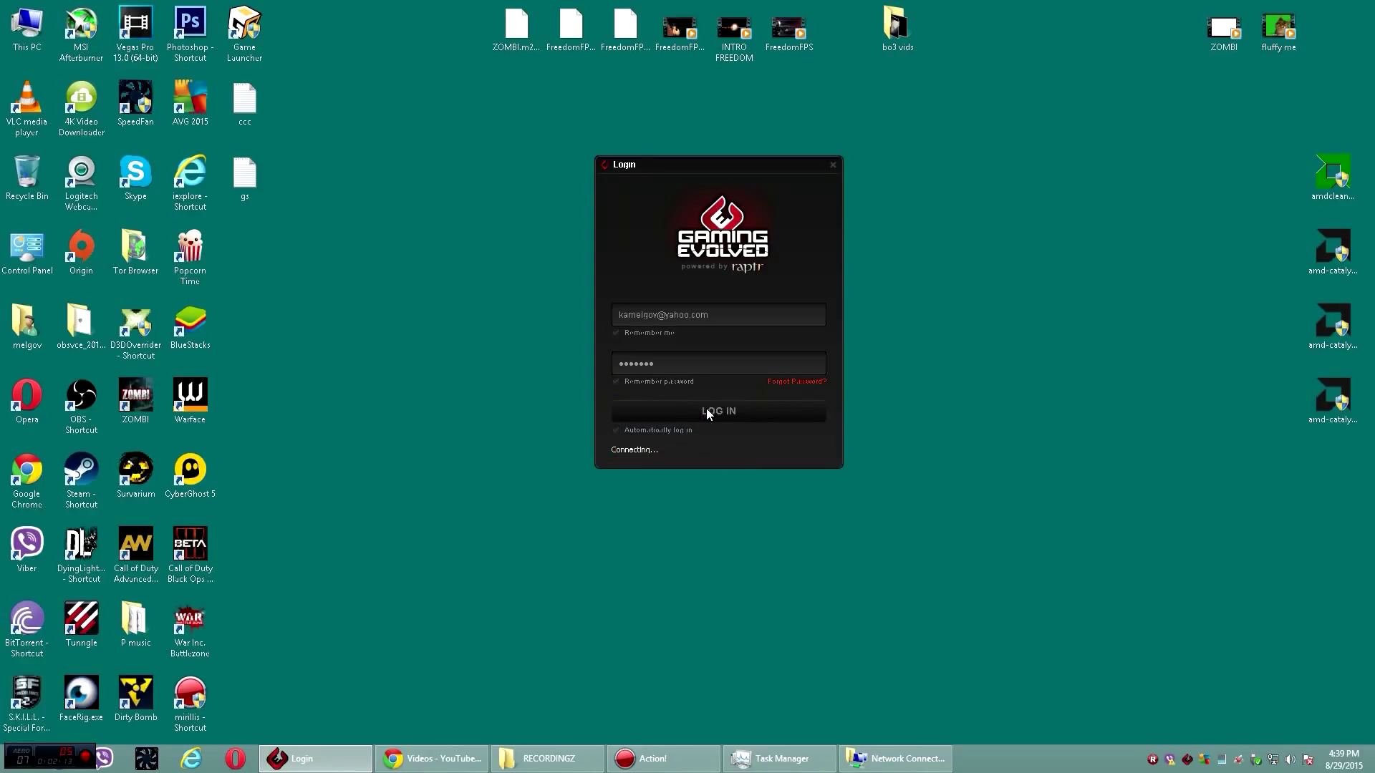
left_click(718, 410)
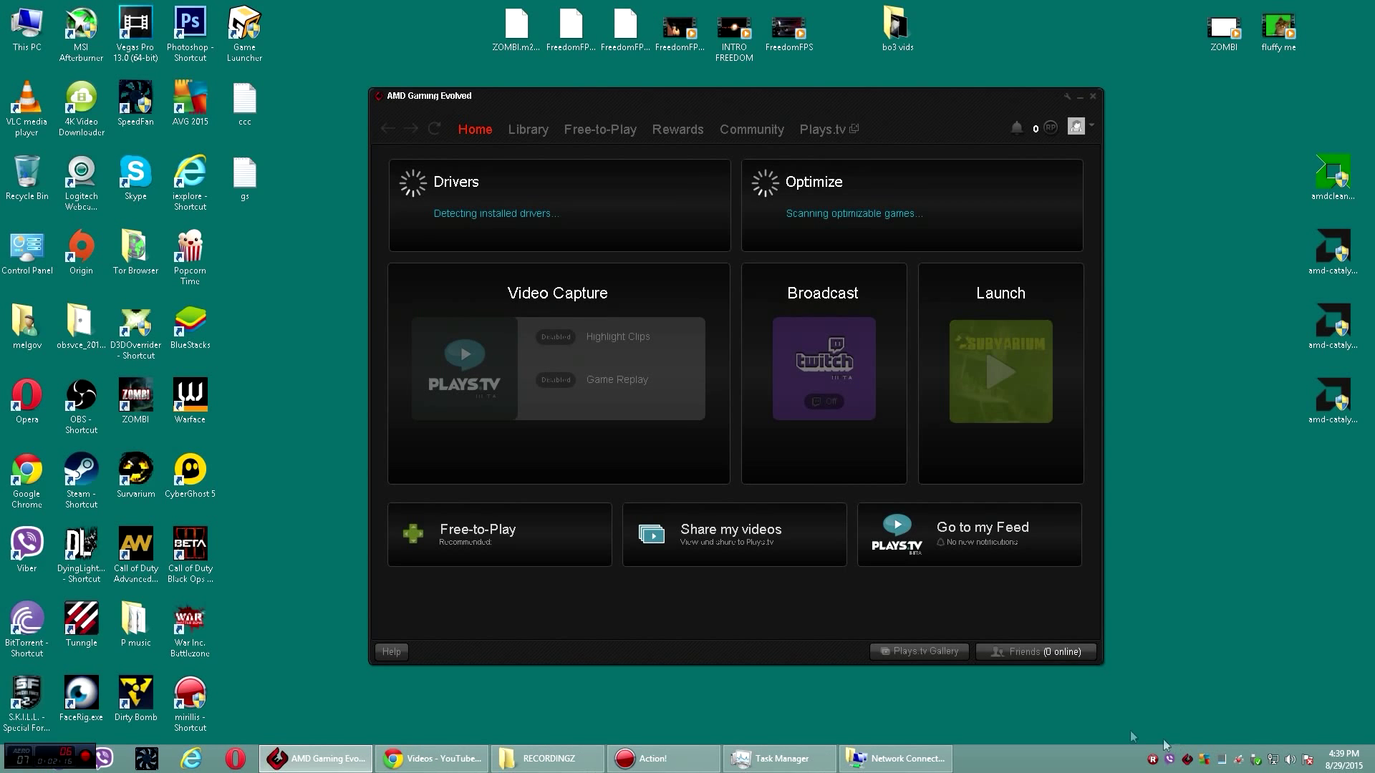